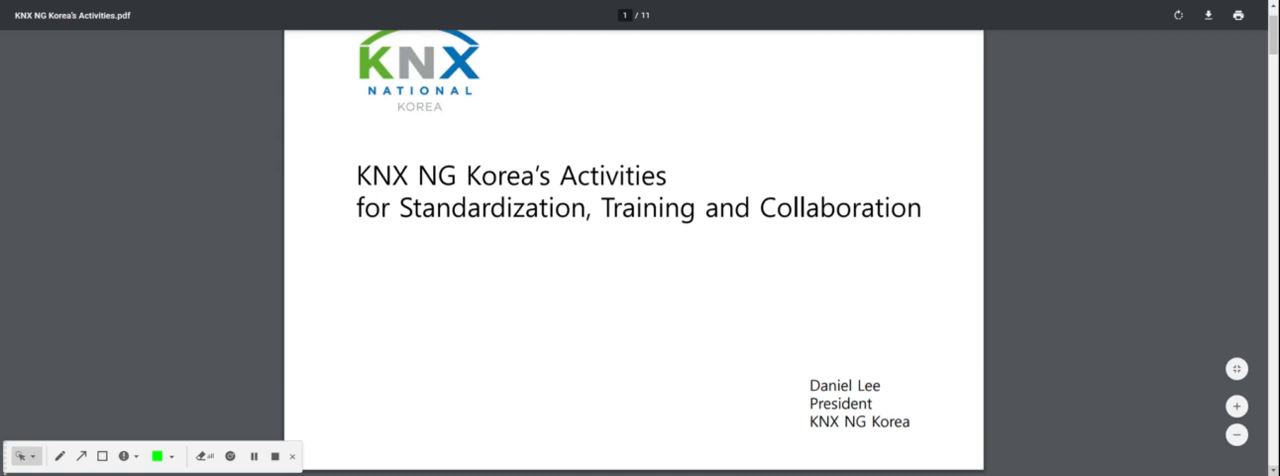
scroll(down, 3)
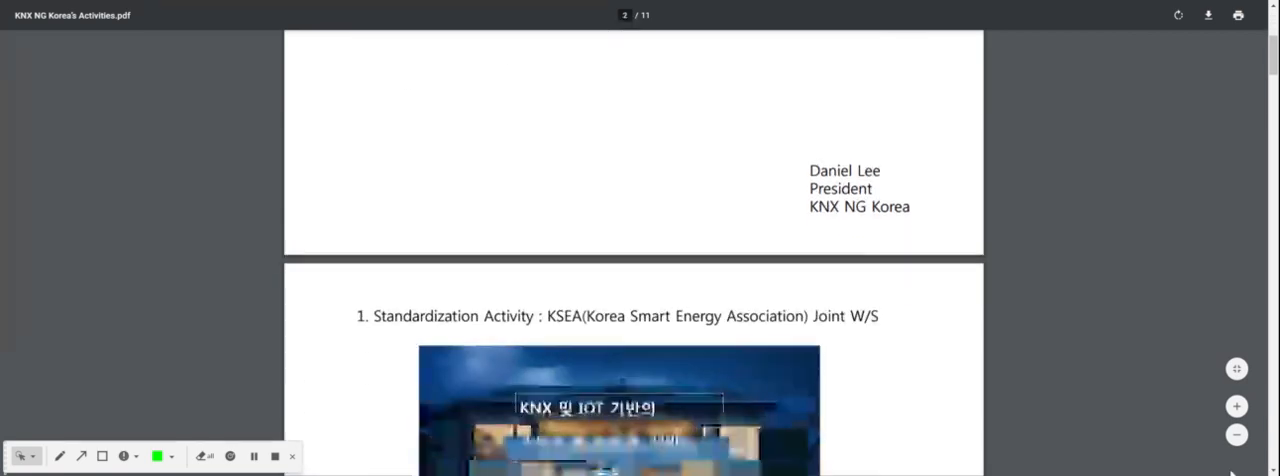
scroll(down, 3)
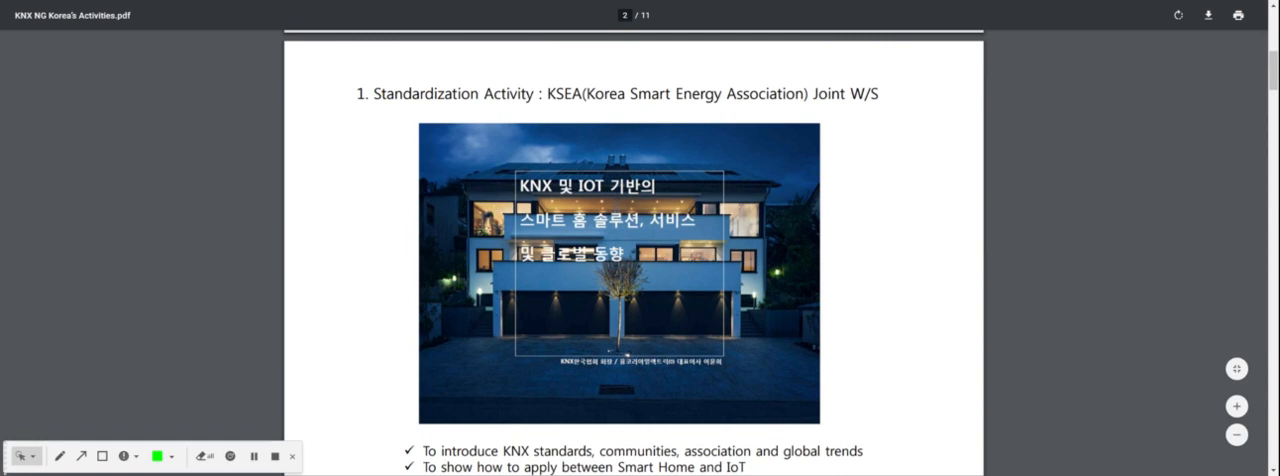
mouse_move(1092, 372)
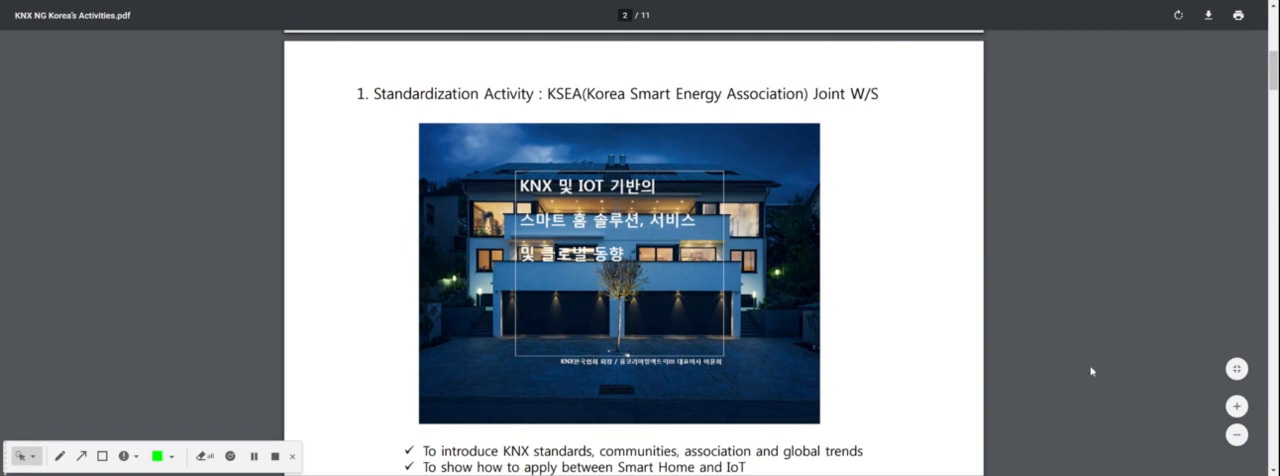
scroll(down, 3)
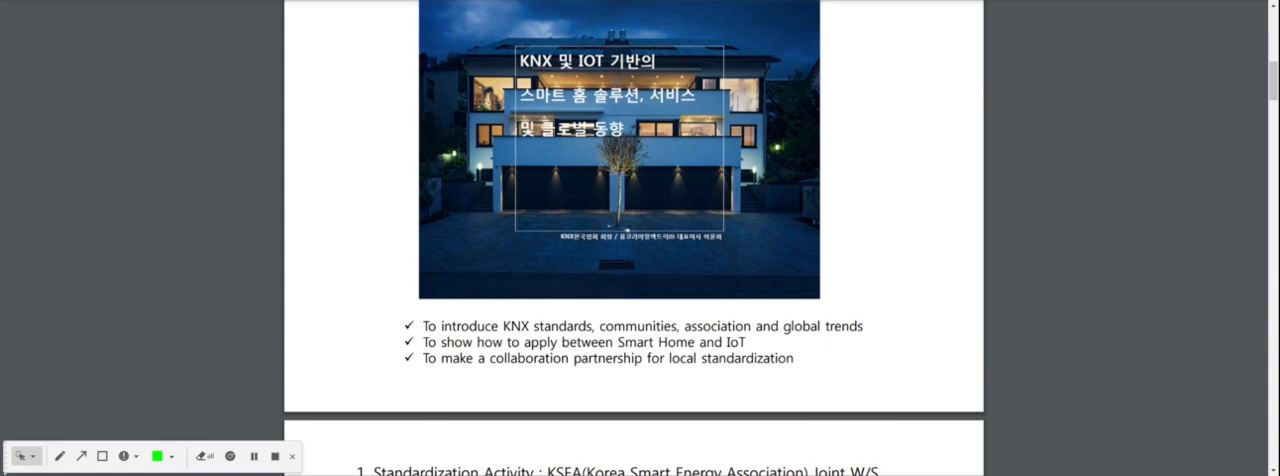
scroll(down, 3)
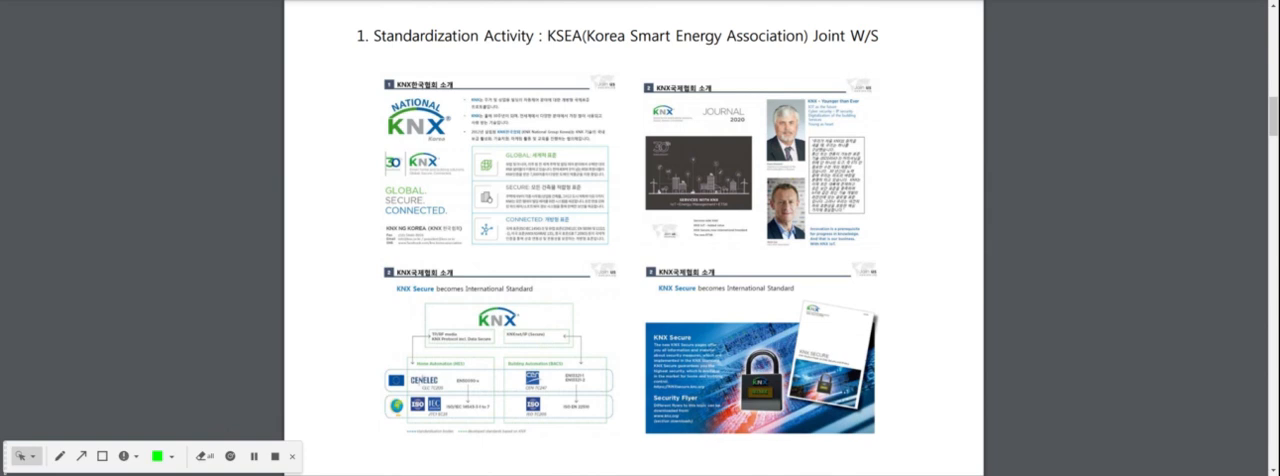
mouse_move(1094, 156)
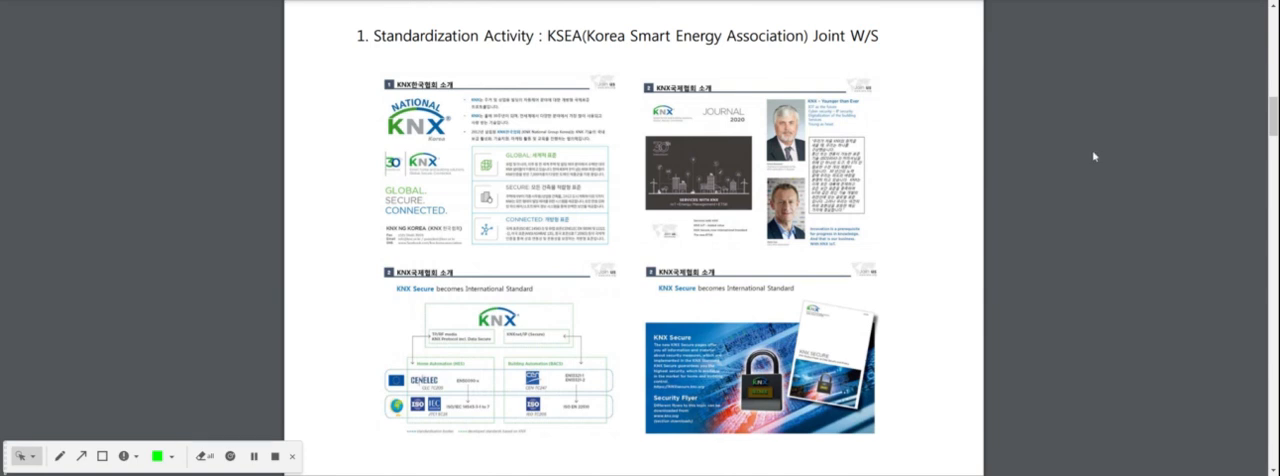
mouse_move(1140, 136)
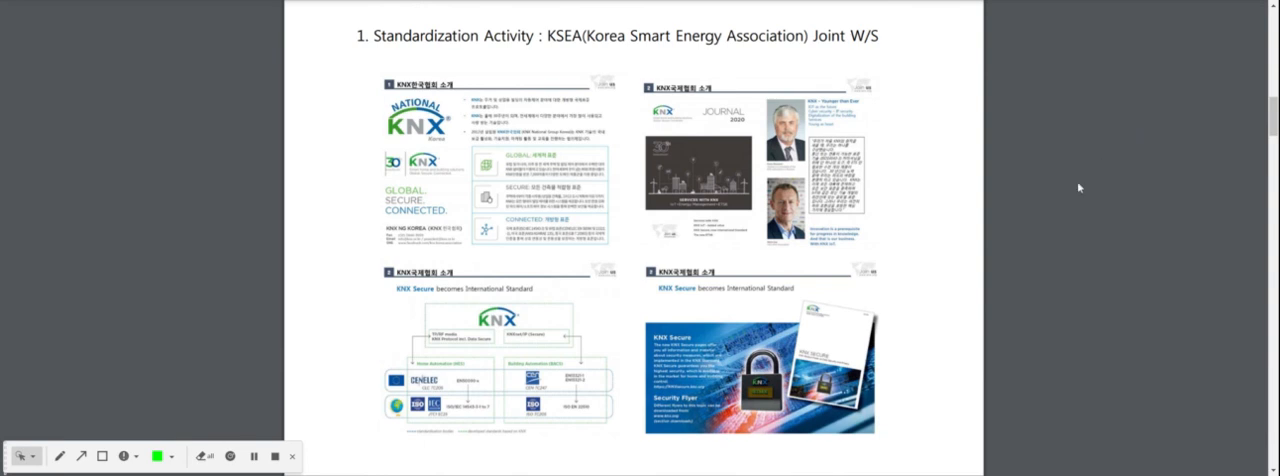
scroll(down, 3)
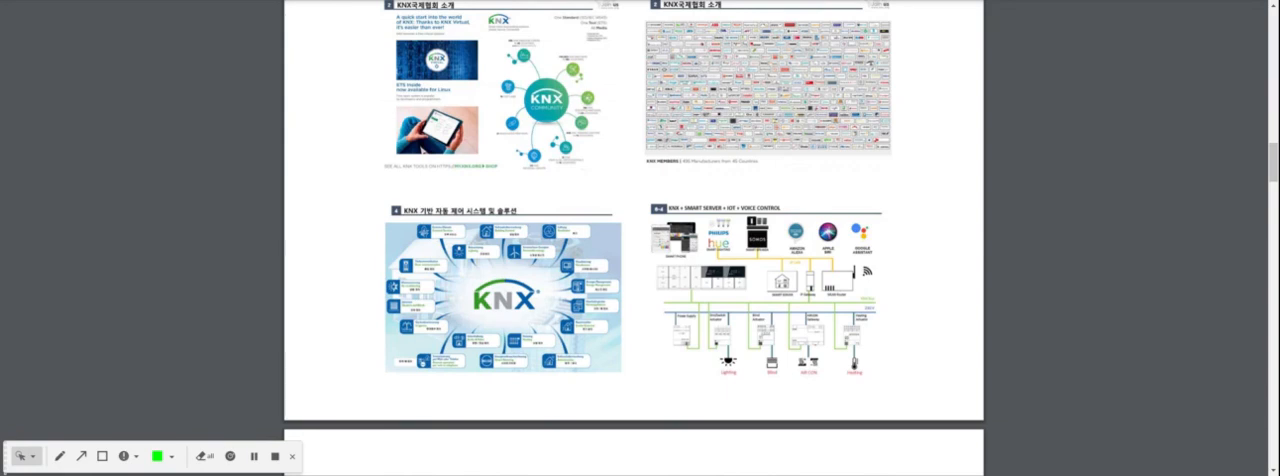
scroll(down, 3)
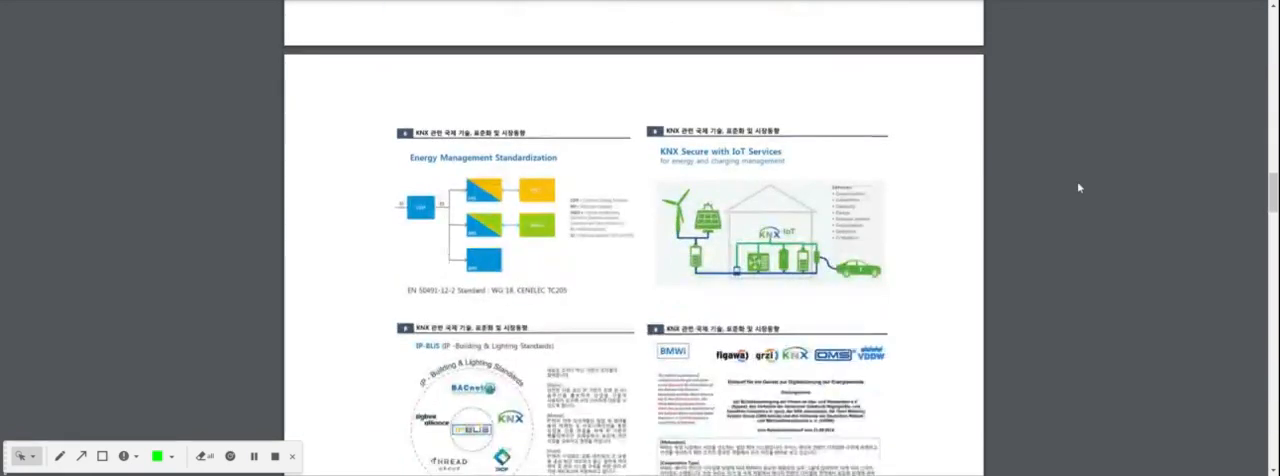
scroll(up, 3)
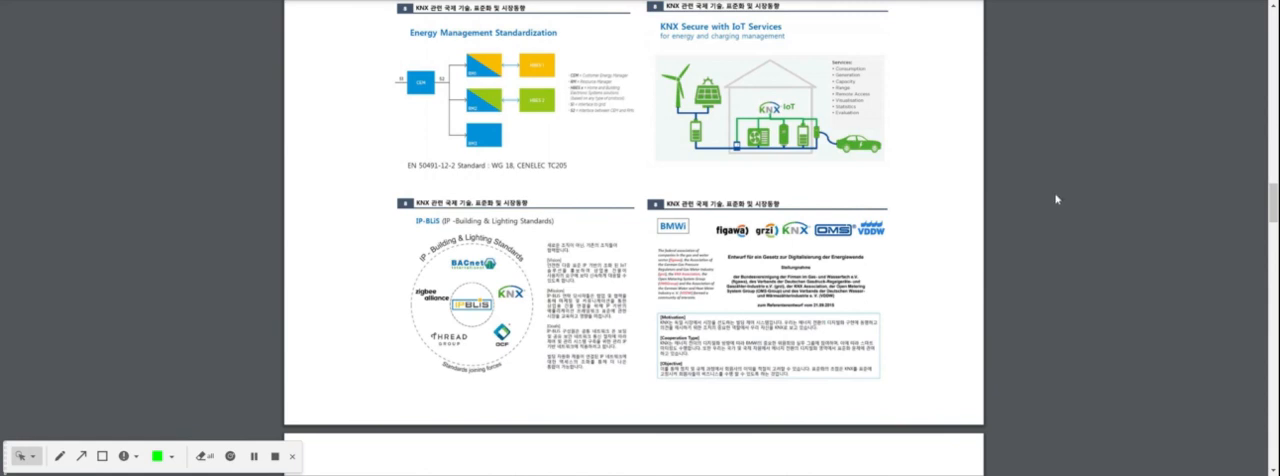
mouse_move(996, 224)
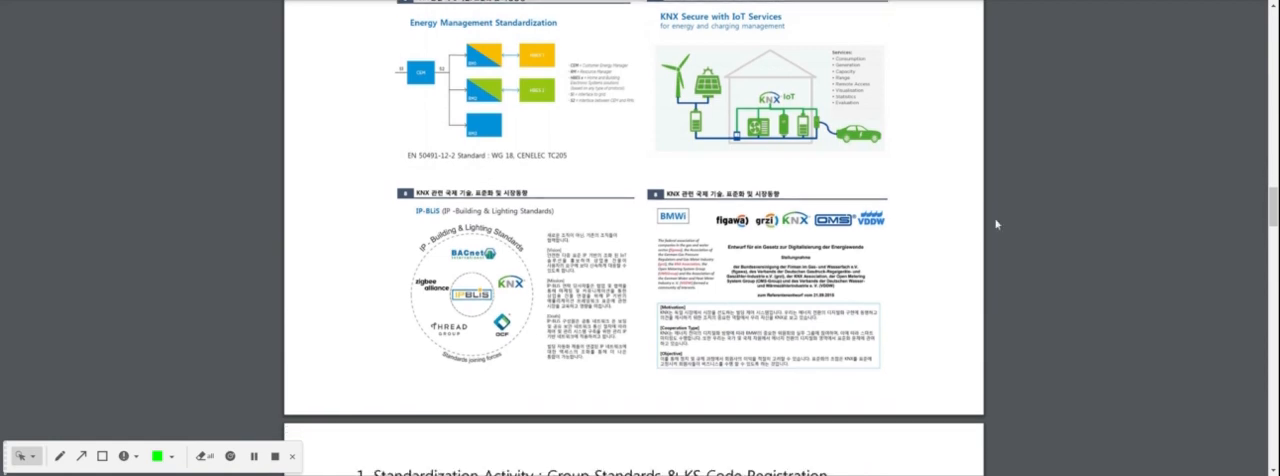
scroll(down, 3)
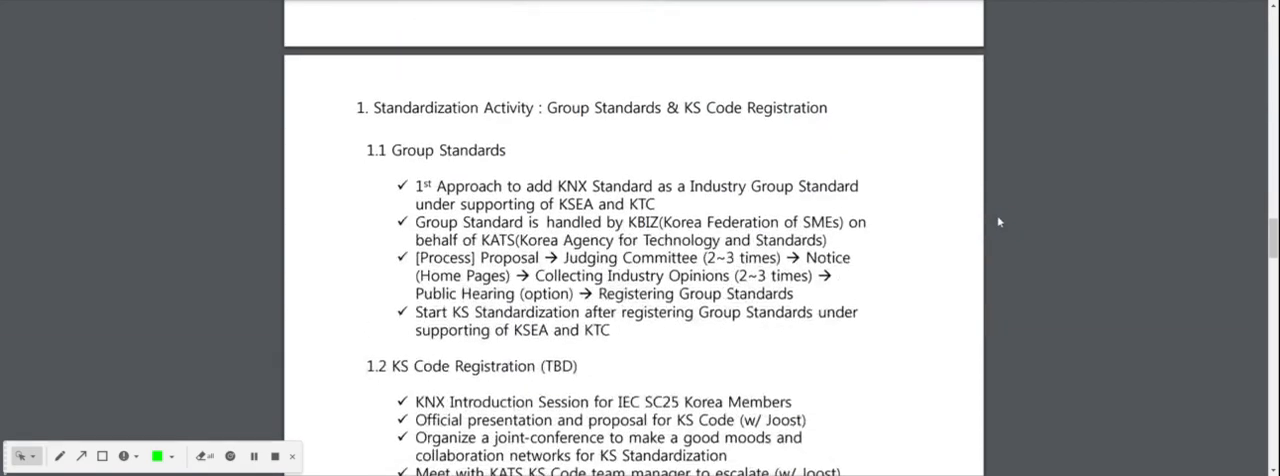
scroll(up, 3)
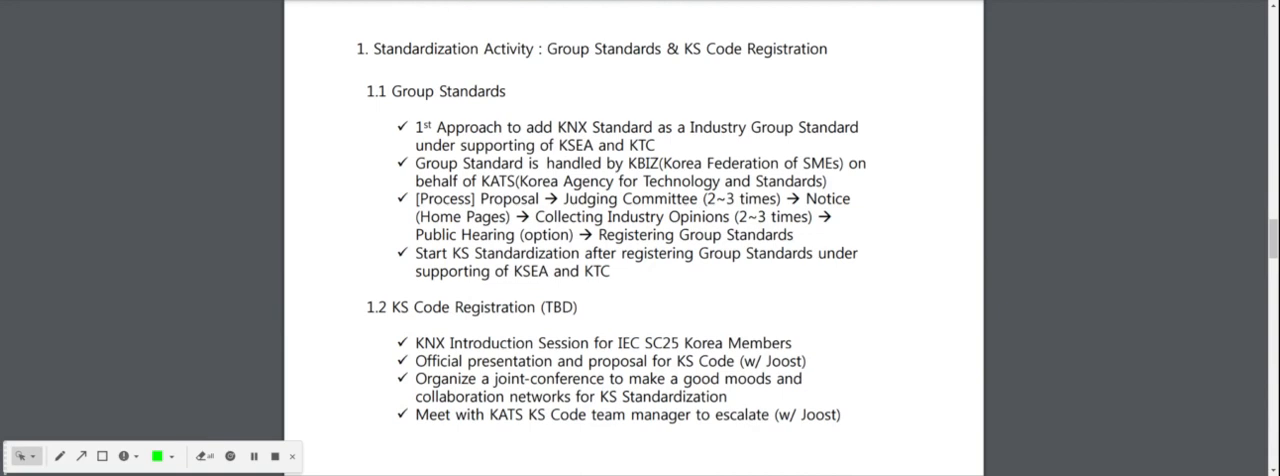
mouse_move(1008, 264)
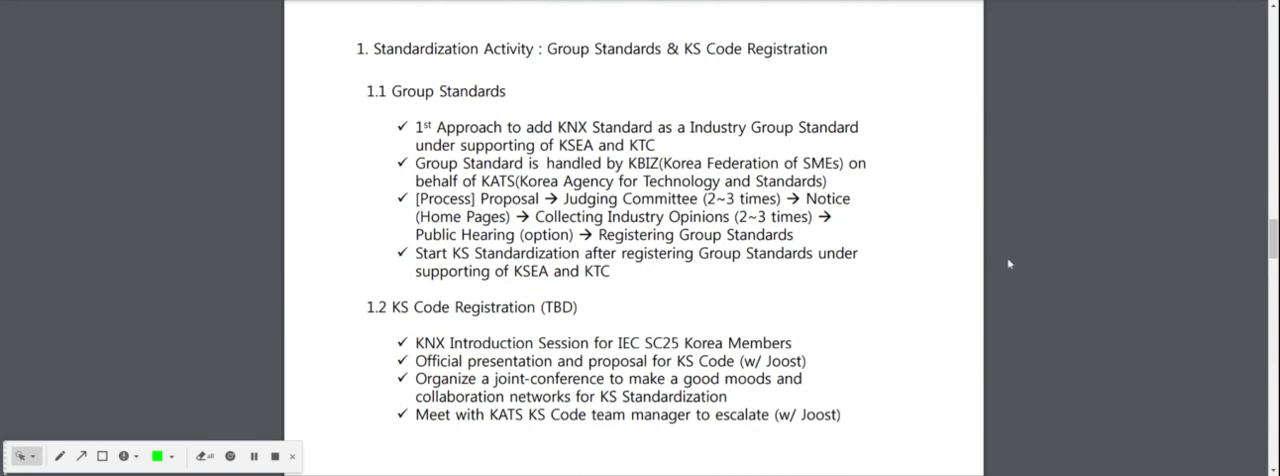
scroll(down, 3)
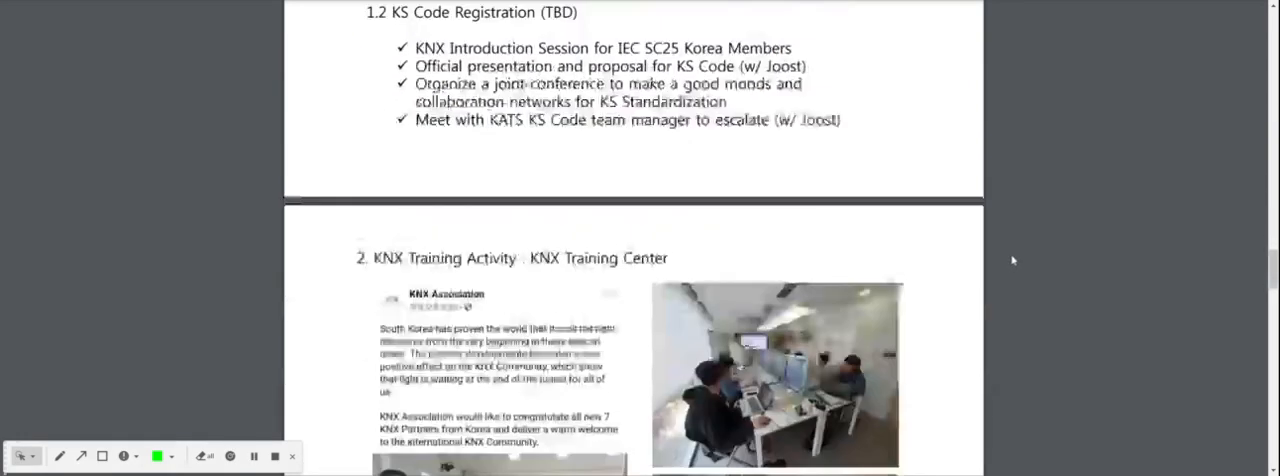
scroll(down, 3)
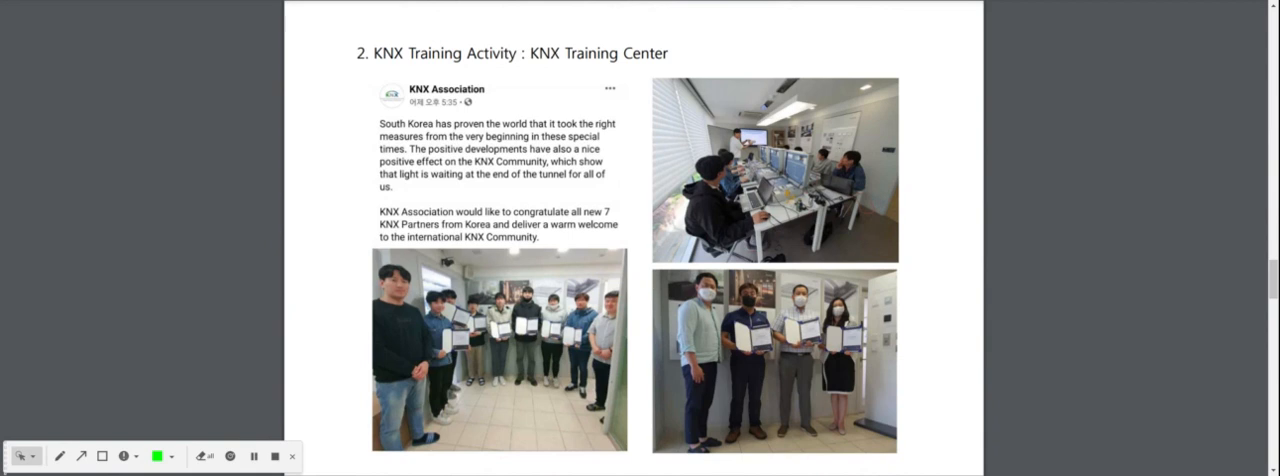
scroll(down, 3)
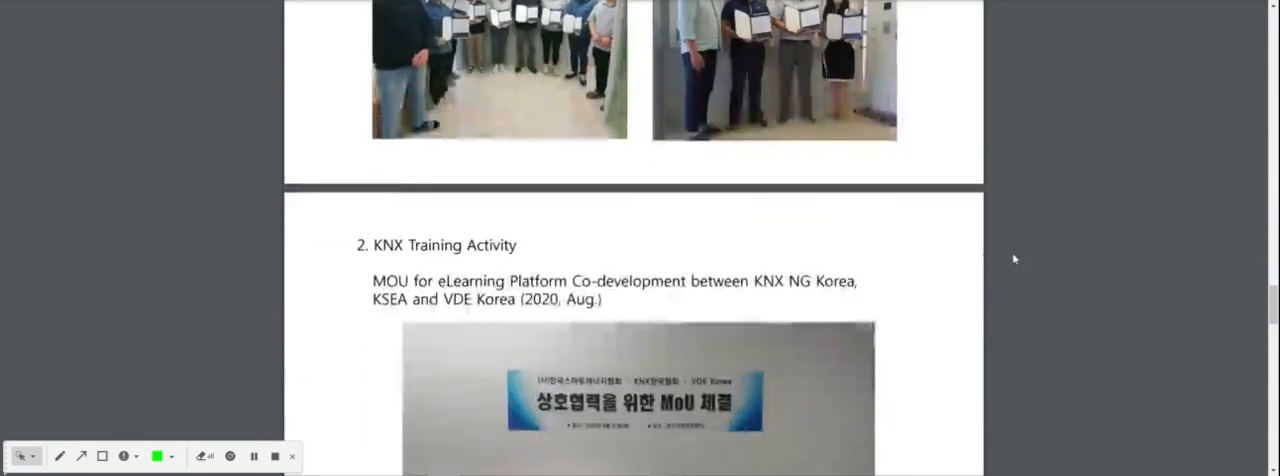
scroll(down, 3)
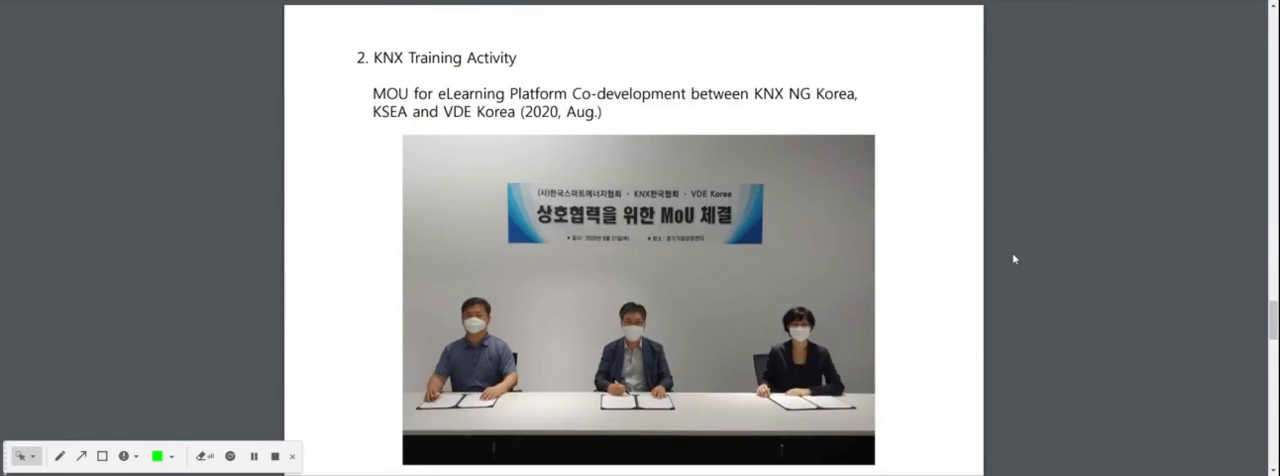
scroll(down, 3)
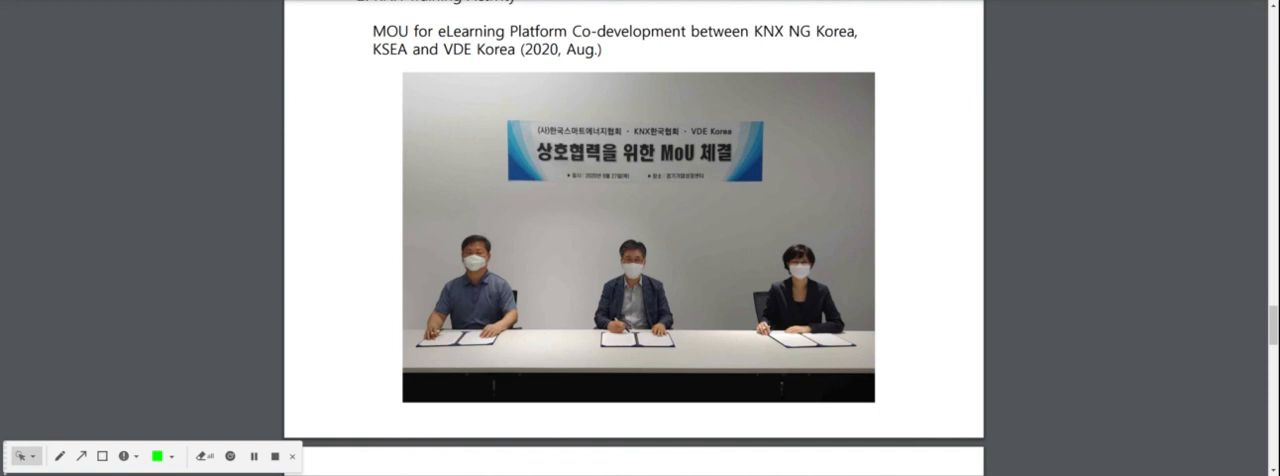
mouse_move(1032, 252)
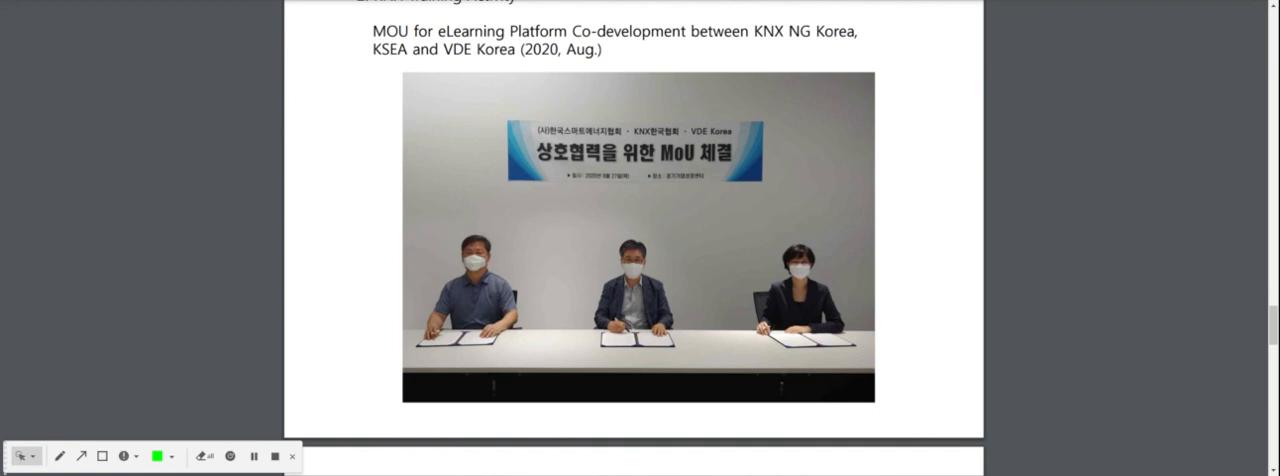
scroll(down, 3)
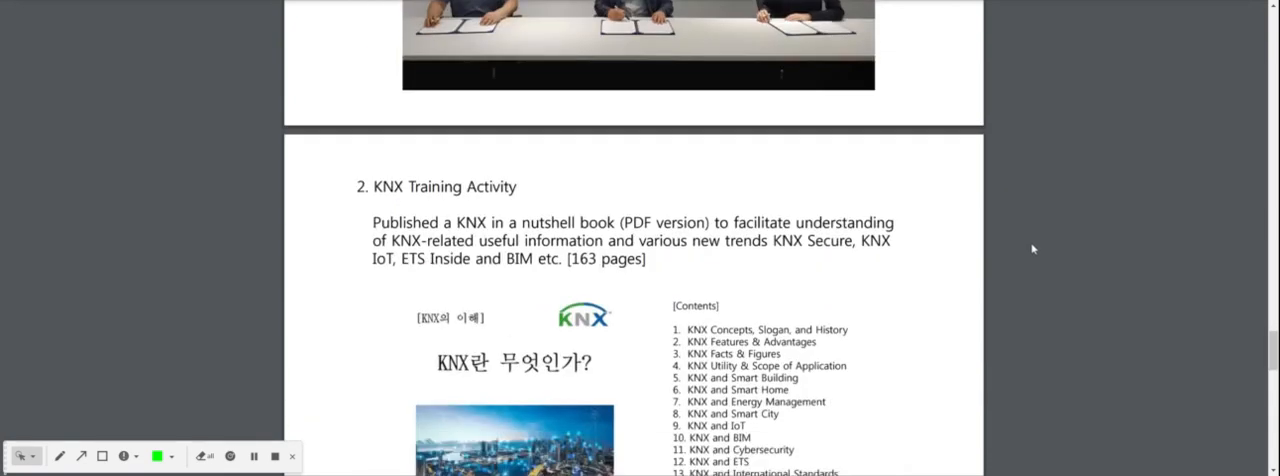
scroll(down, 3)
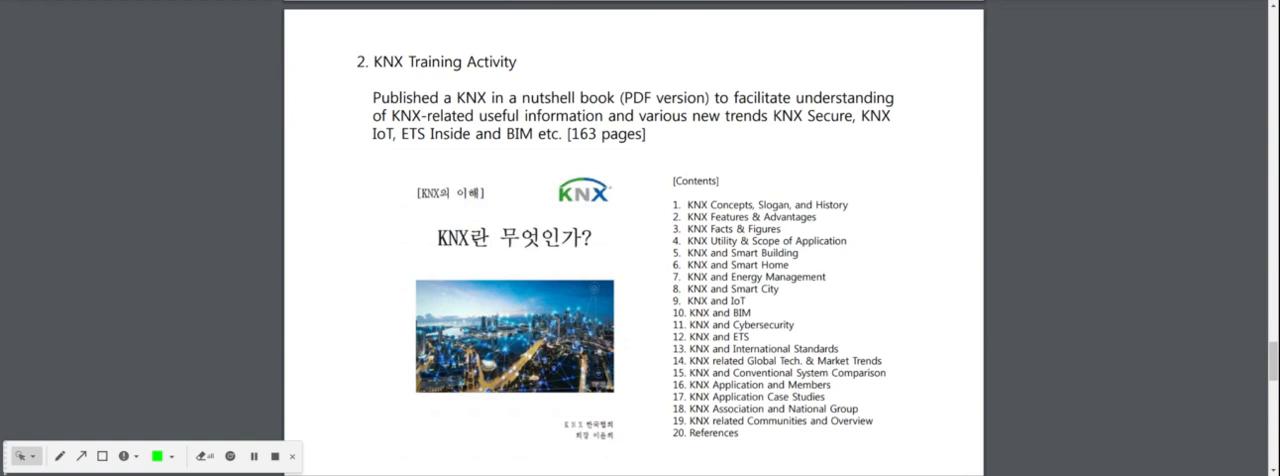
scroll(down, 3)
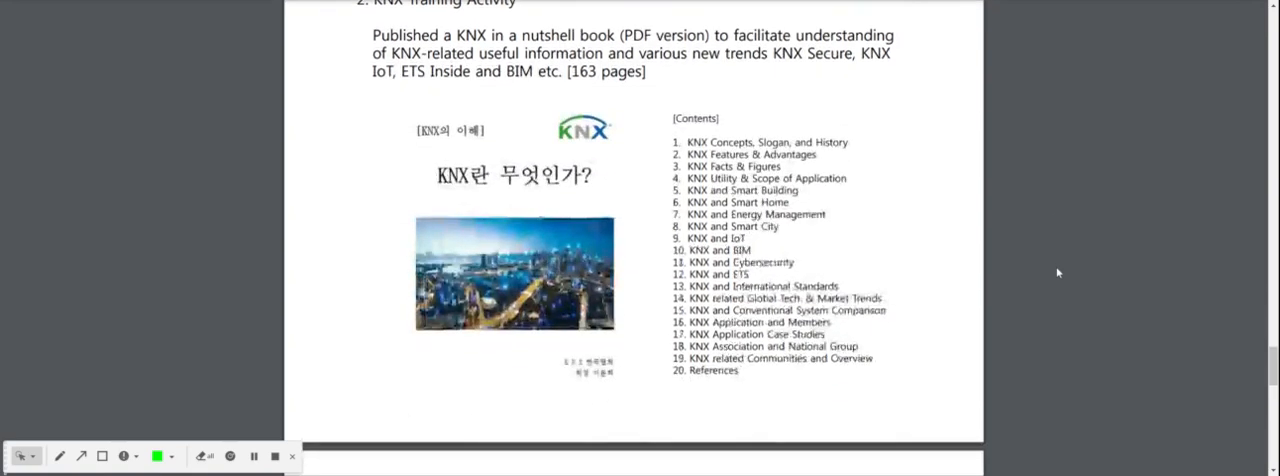
scroll(down, 3)
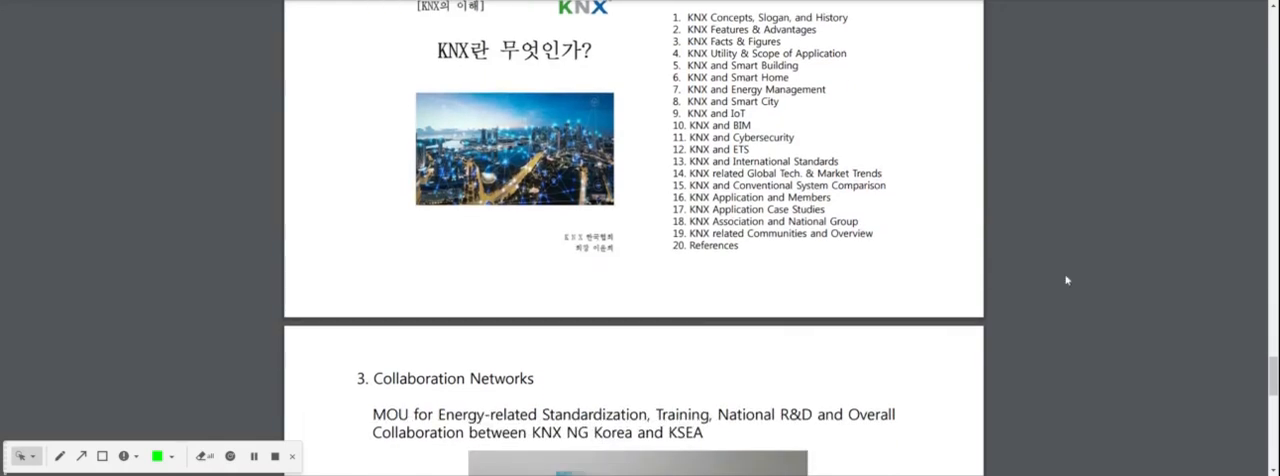
scroll(down, 3)
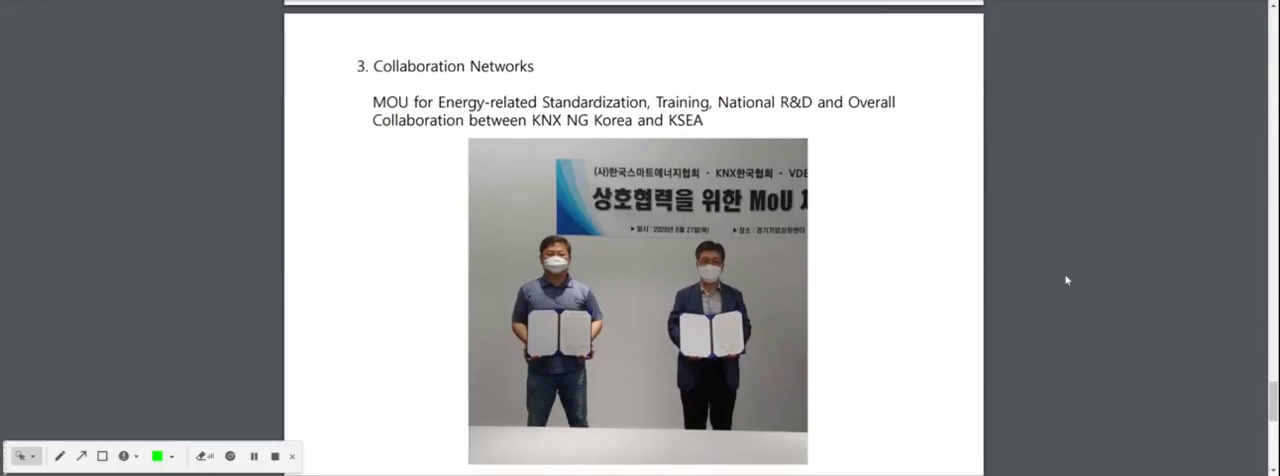